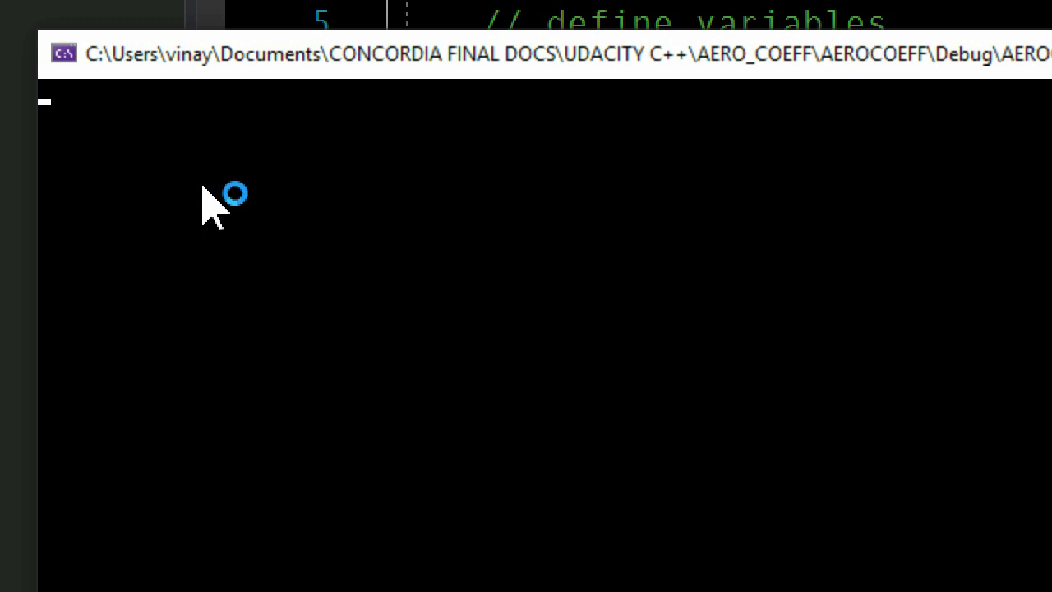
Enter coefficients.txt as the file name at the console prompt.
{"action": "type", "text": "coefi"}
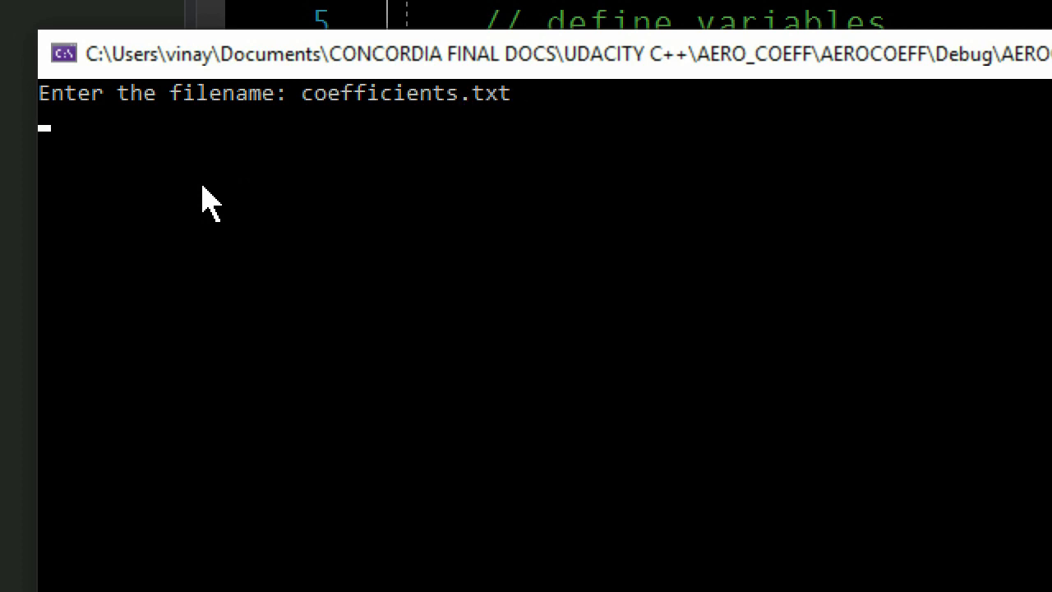
{"action": "key", "text": "Return"}
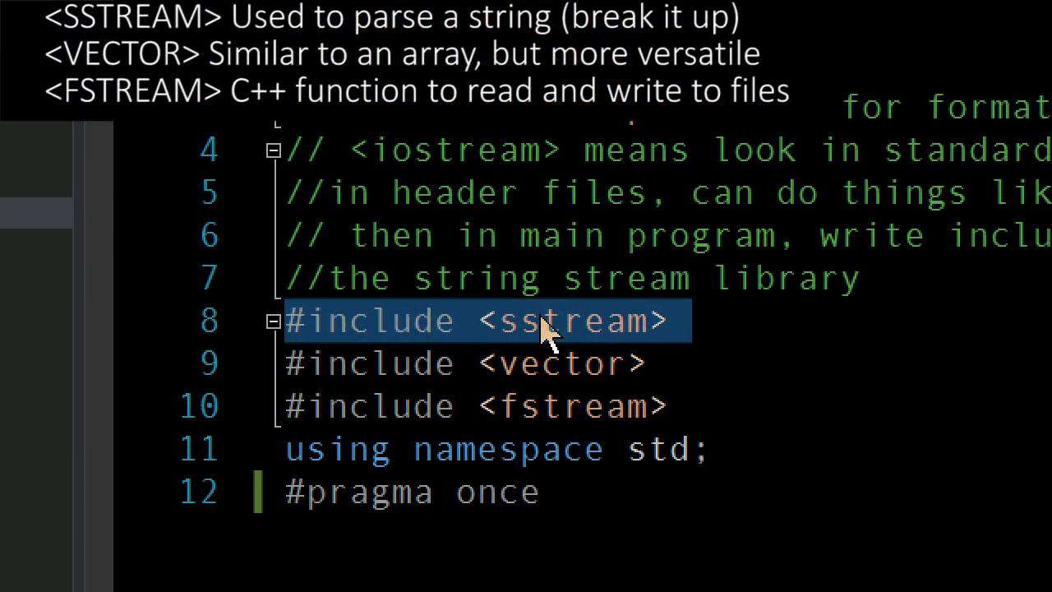
{"action": "mouse_move", "coordinate": [690, 341]}
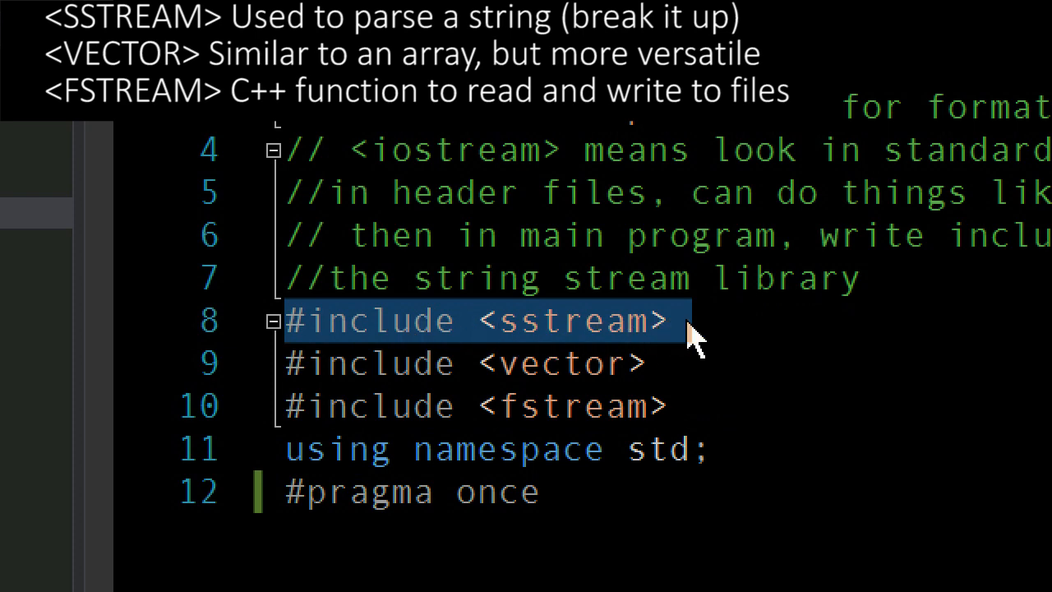
Highlight the #include <vector> line in the header.
{"action": "left_click", "coordinate": [460, 363]}
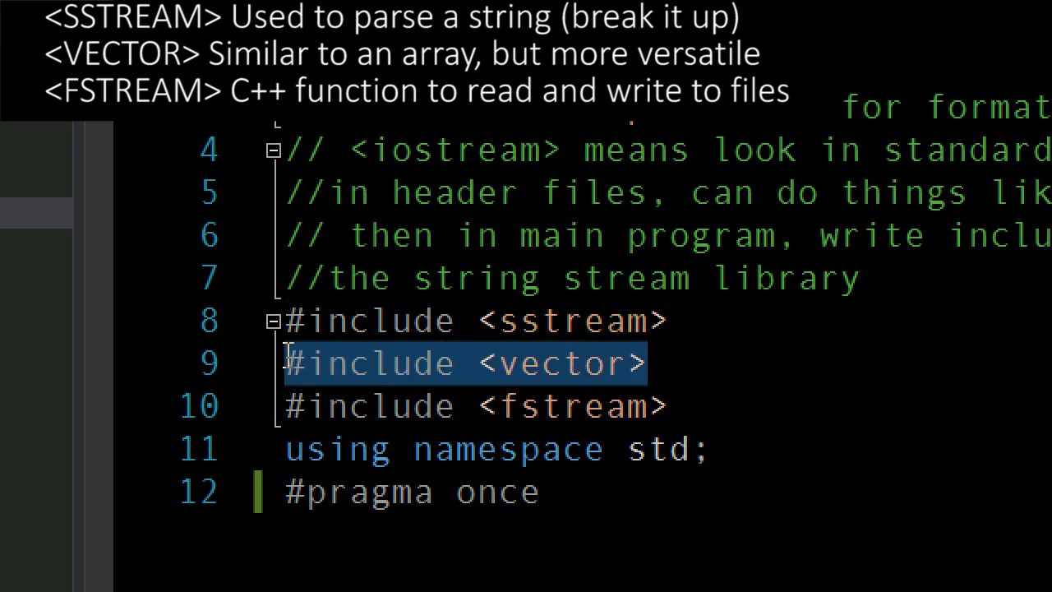
{"action": "mouse_move", "coordinate": [337, 373]}
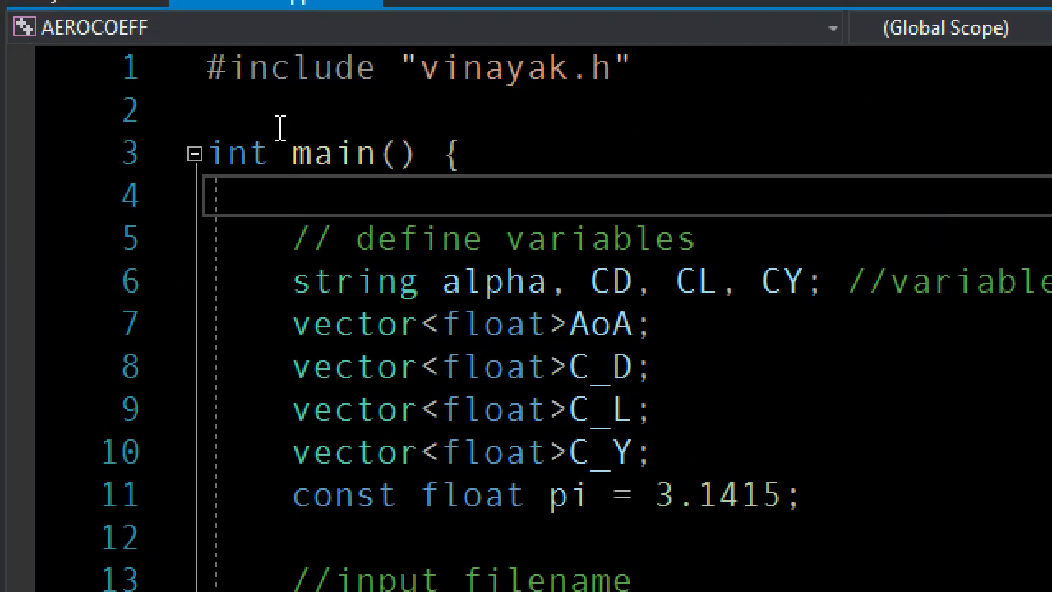
{"action": "left_click", "coordinate": [465, 152]}
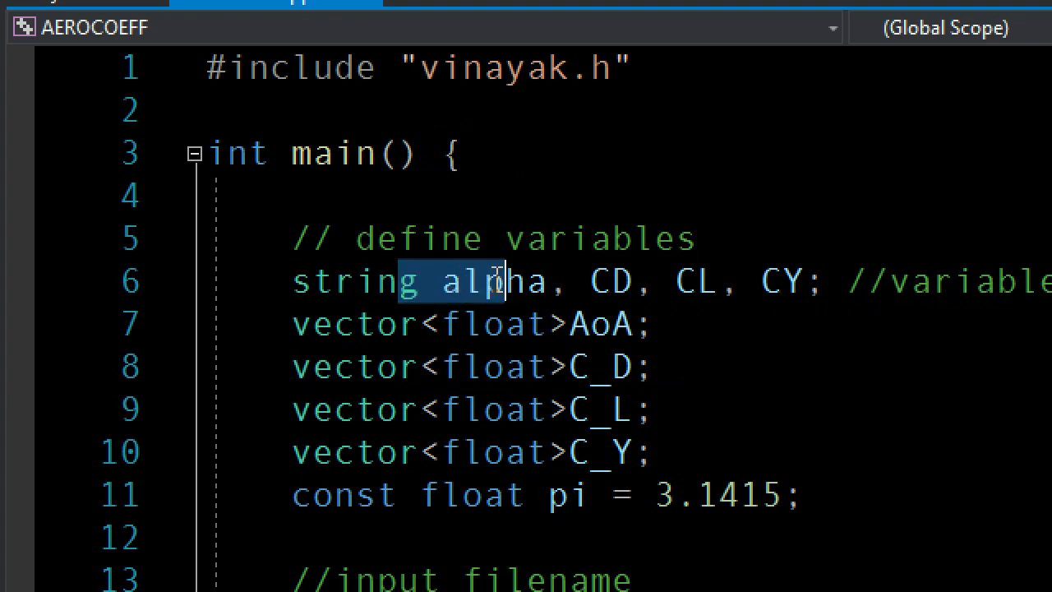
{"action": "left_click_drag", "start_coordinate": [493, 281], "coordinate": [793, 281]}
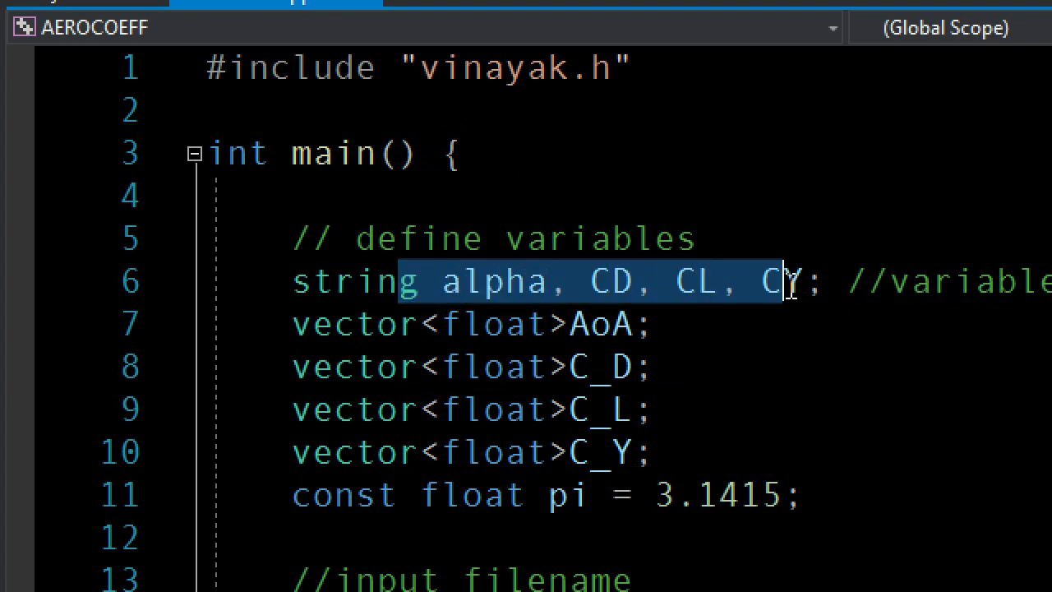
{"action": "mouse_move", "coordinate": [703, 308]}
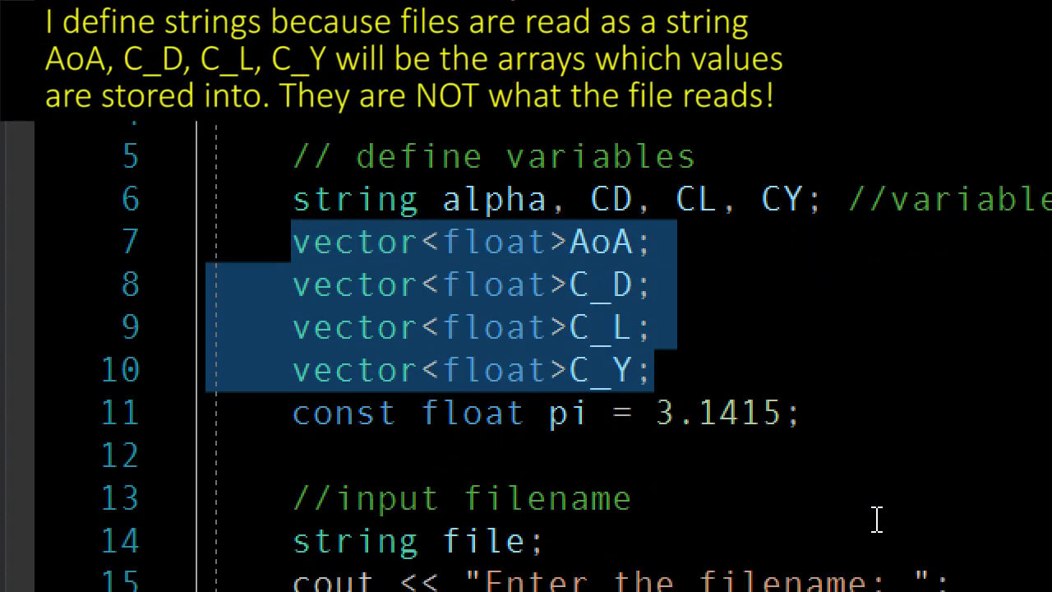
{"action": "mouse_move", "coordinate": [604, 295]}
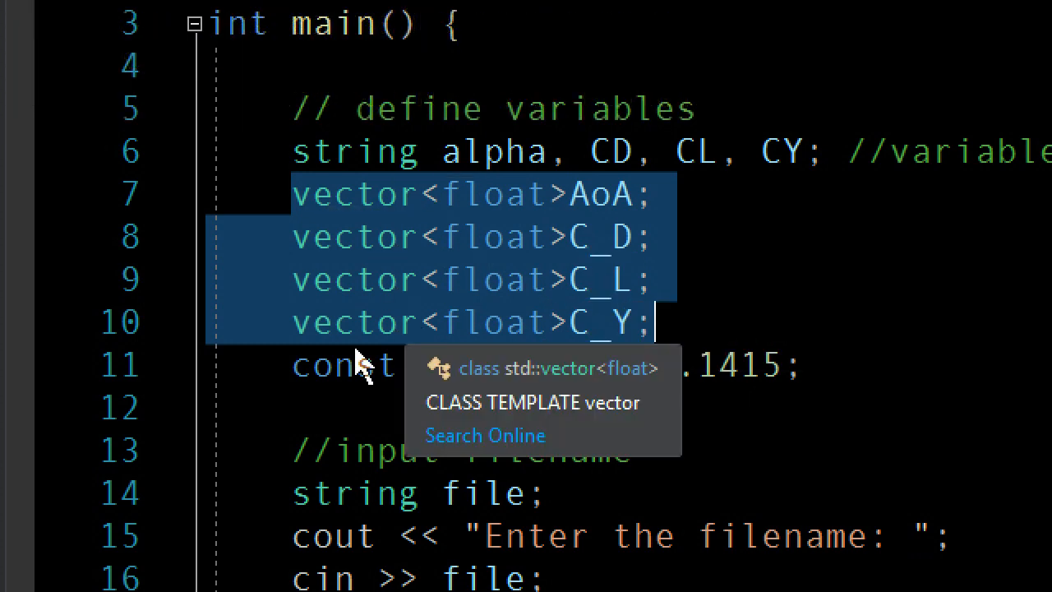
Scroll to the ifstream reading loop, selecting the string line declaration.
{"action": "scroll", "scroll_direction": "down", "scroll_amount": 3}
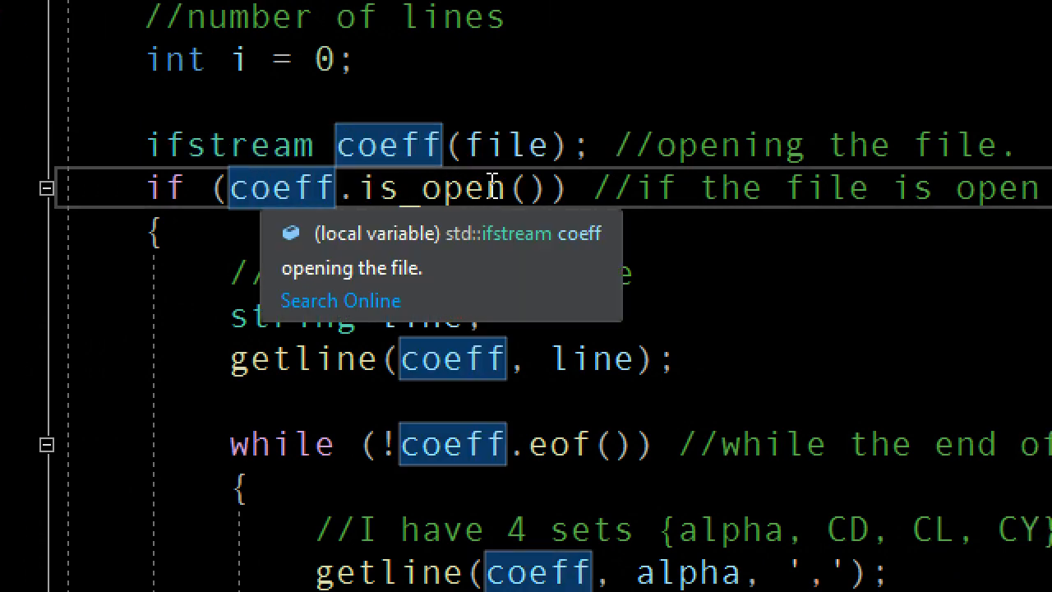
{"action": "left_click", "coordinate": [419, 314]}
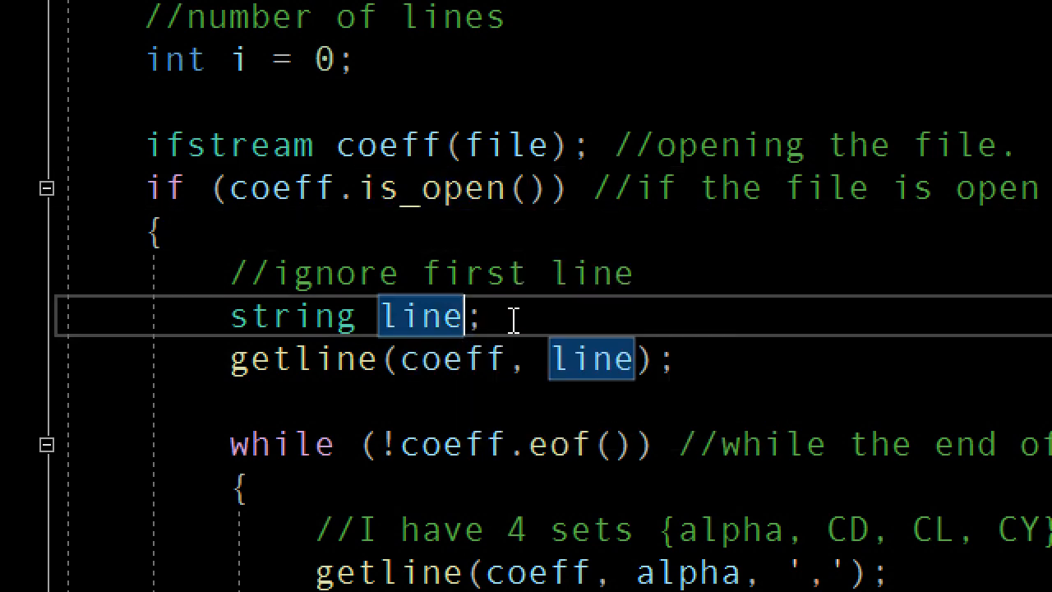
{"action": "scroll", "scroll_direction": "down", "scroll_amount": 3}
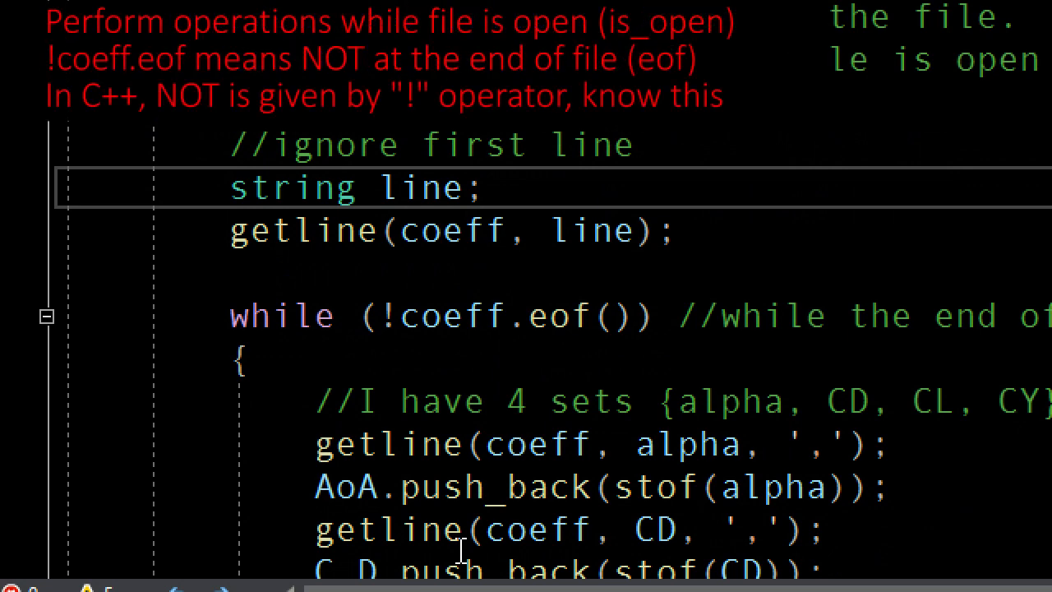
{"action": "scroll", "scroll_direction": "down", "scroll_amount": 3}
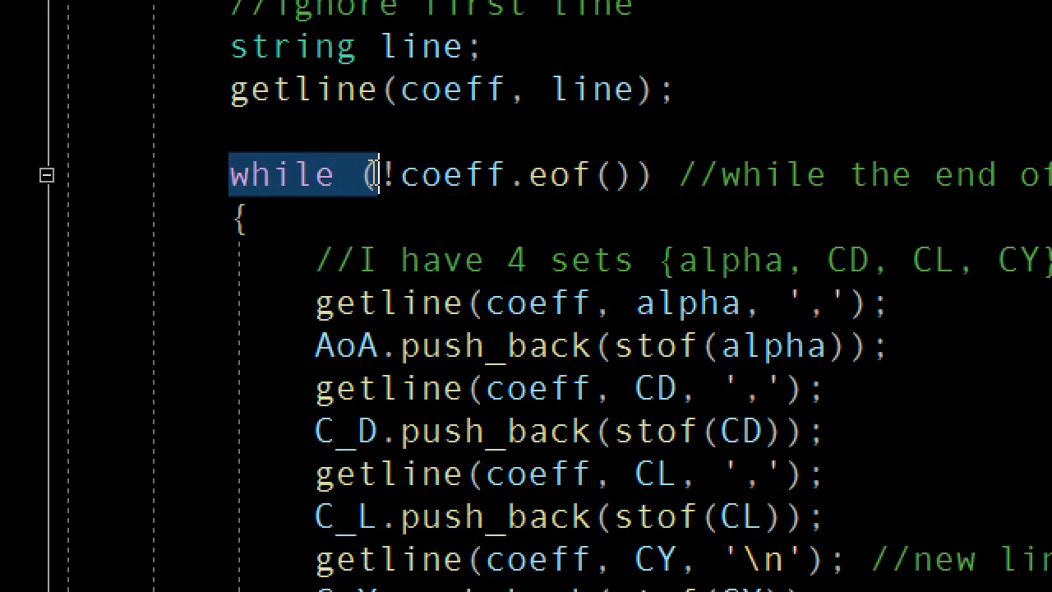
{"action": "scroll", "scroll_direction": "right", "scroll_amount": 3}
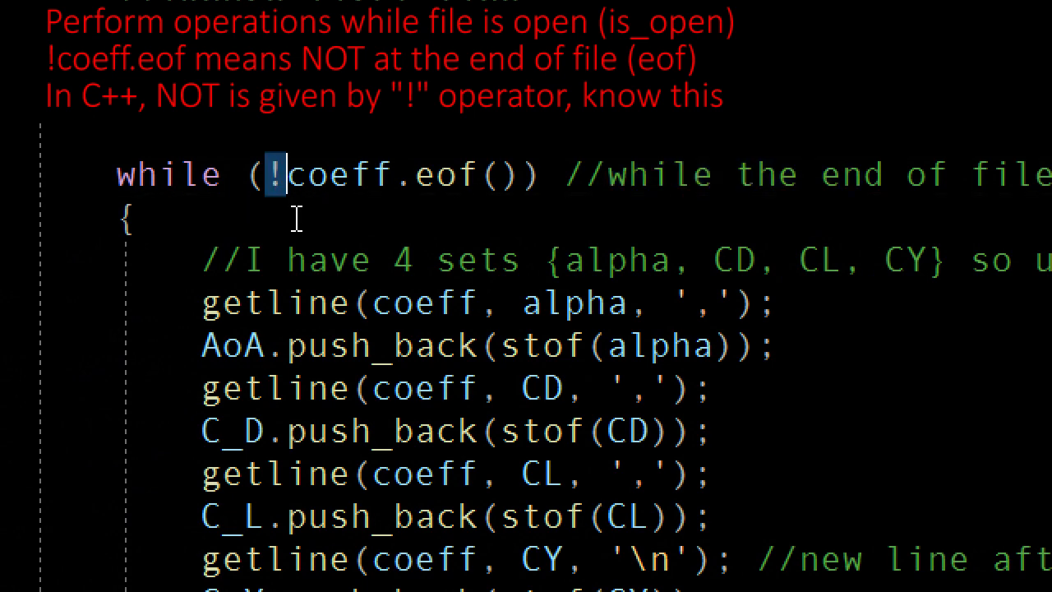
{"action": "double_click", "coordinate": [274, 301]}
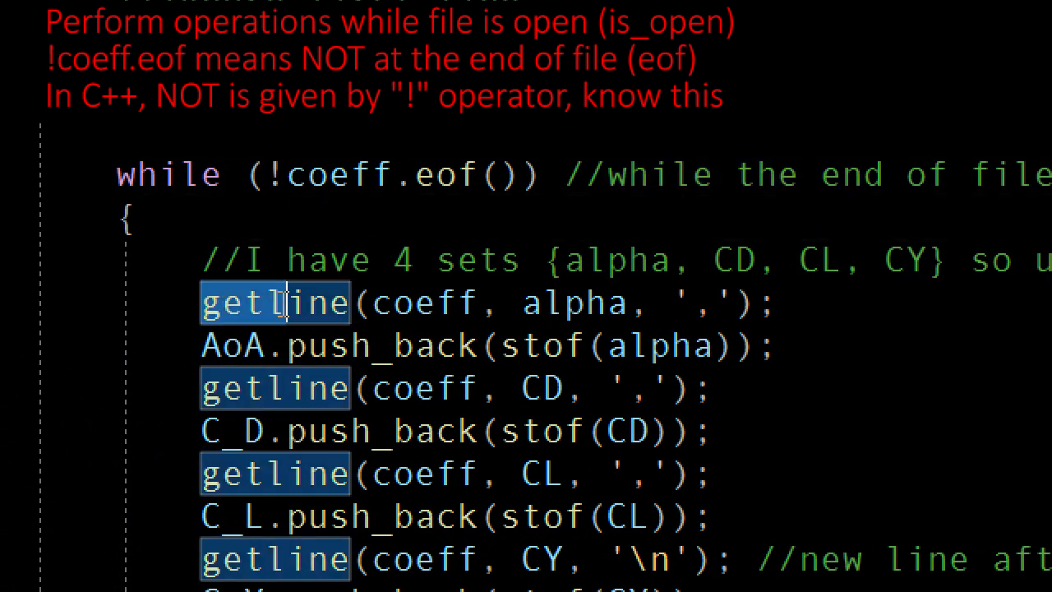
{"action": "double_click", "coordinate": [424, 302]}
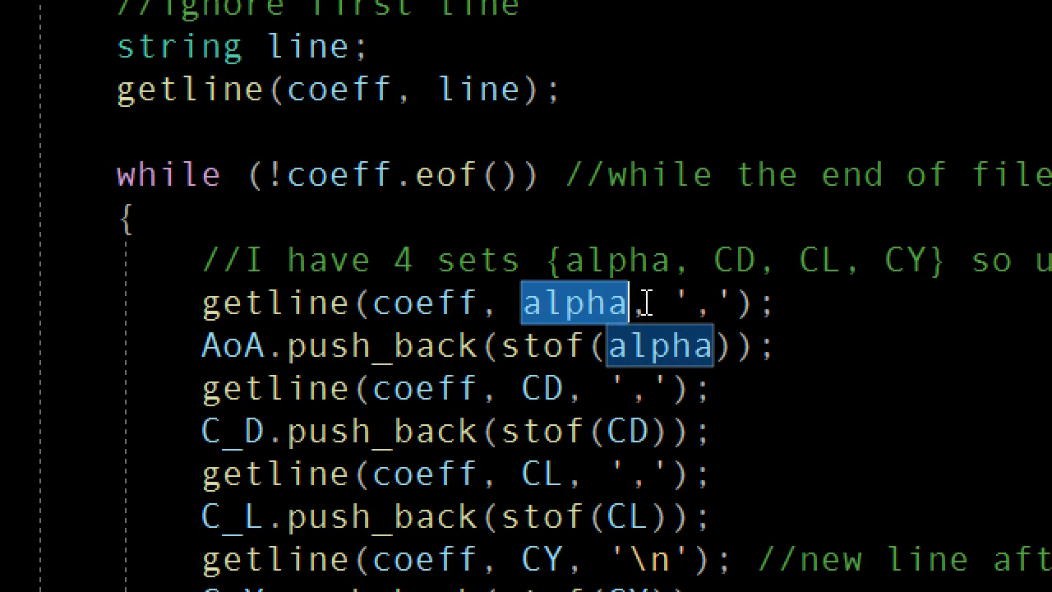
{"action": "left_click", "coordinate": [694, 302]}
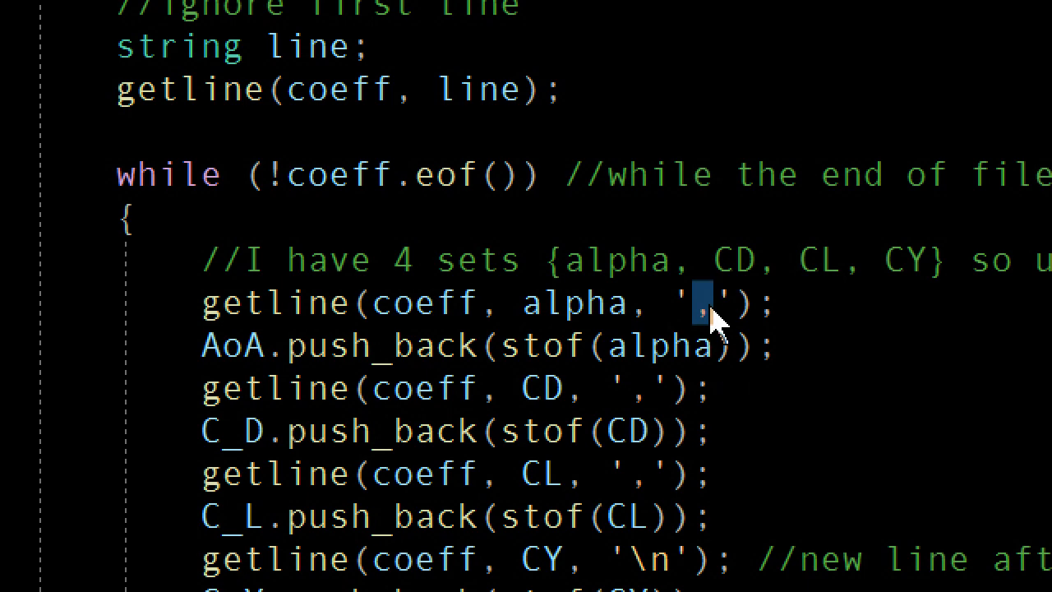
{"action": "mouse_move", "coordinate": [711, 349]}
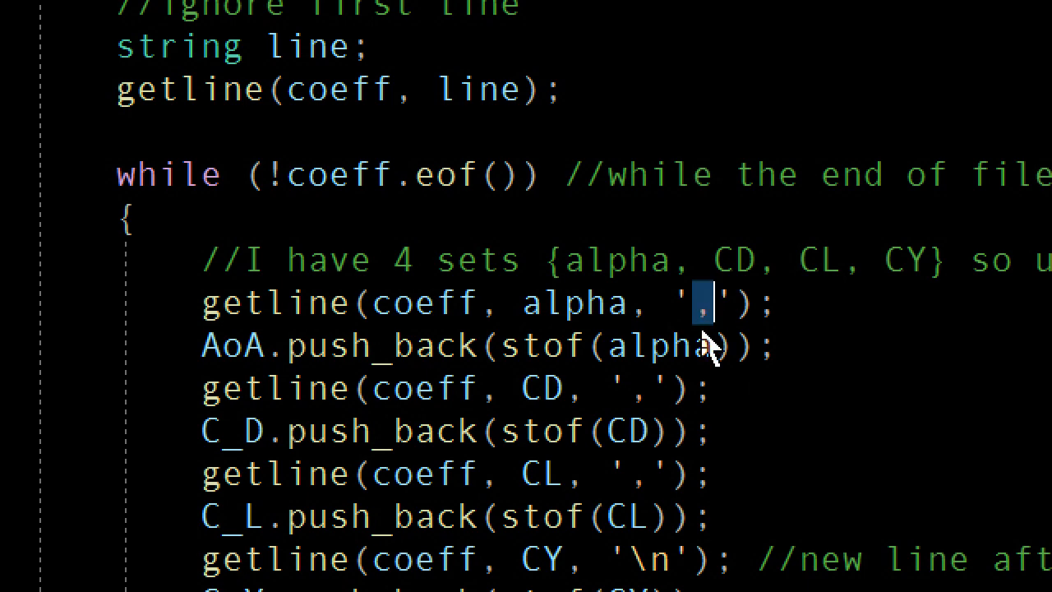
{"action": "mouse_move", "coordinate": [230, 357]}
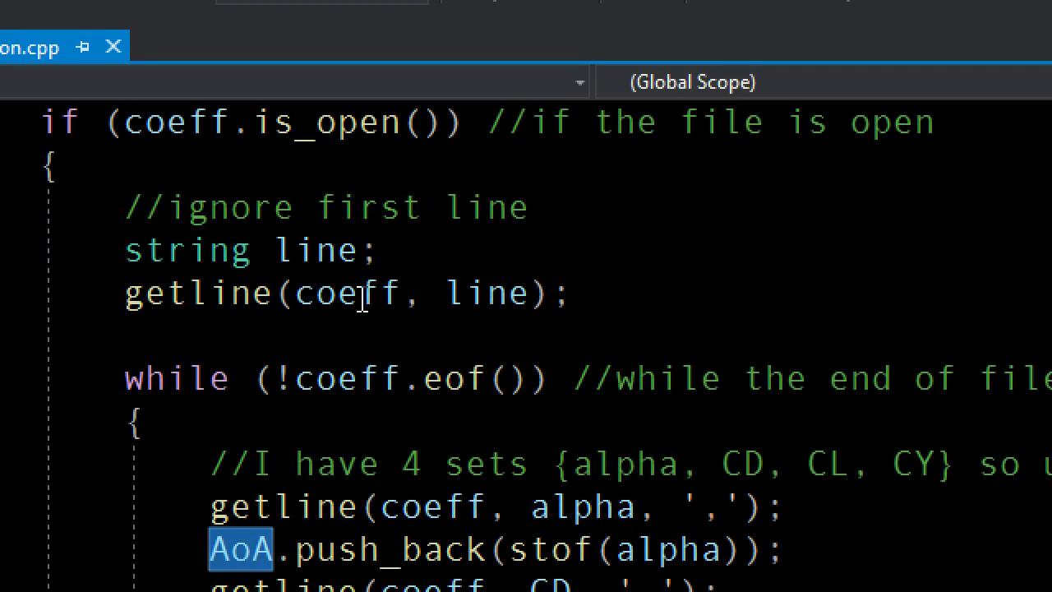
{"action": "scroll", "scroll_direction": "down", "scroll_amount": 3}
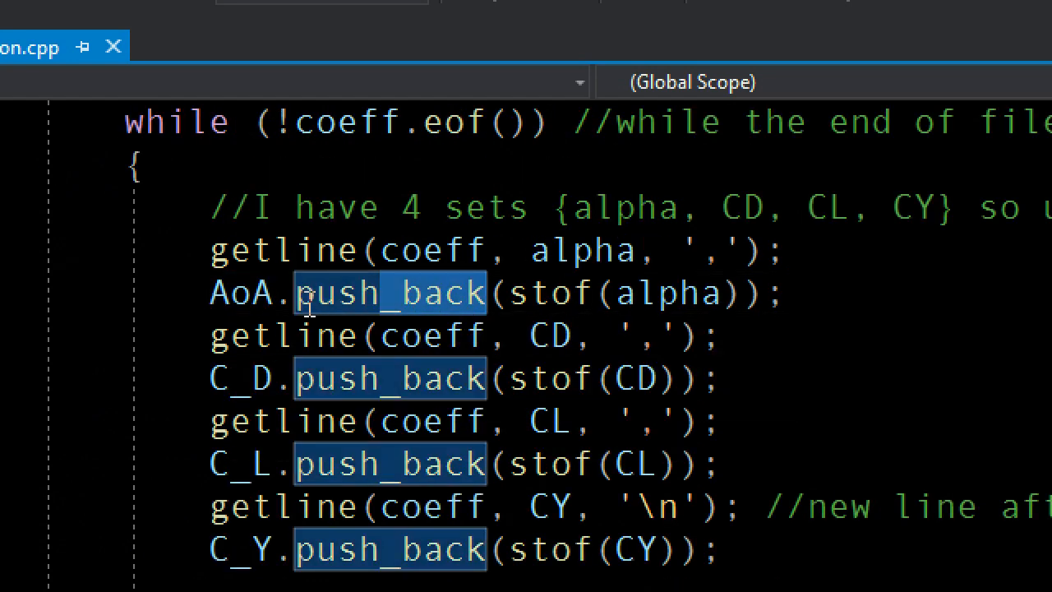
{"action": "mouse_move", "coordinate": [432, 275]}
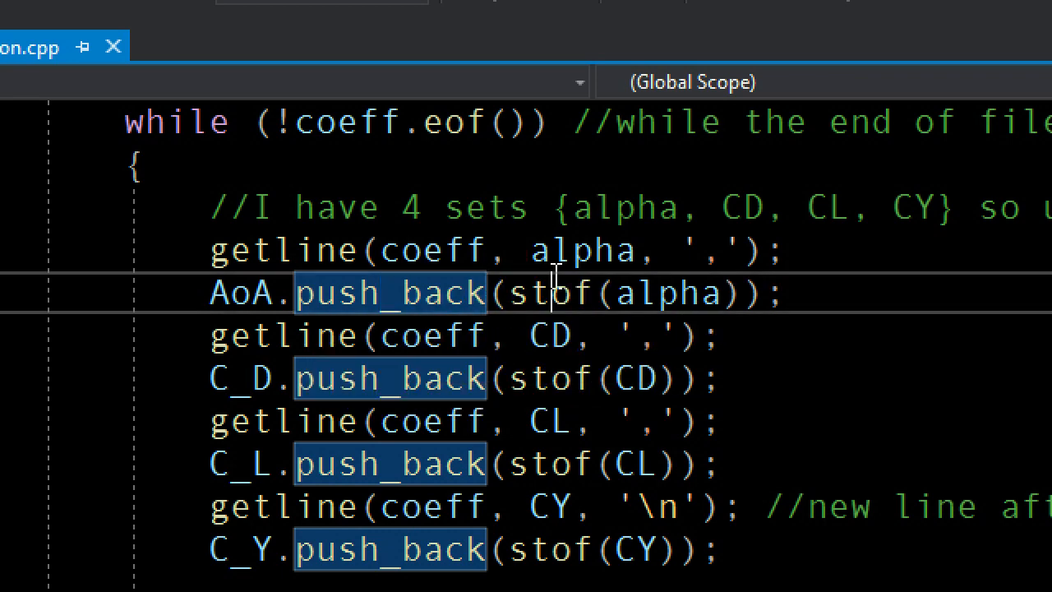
{"action": "double_click", "coordinate": [549, 292]}
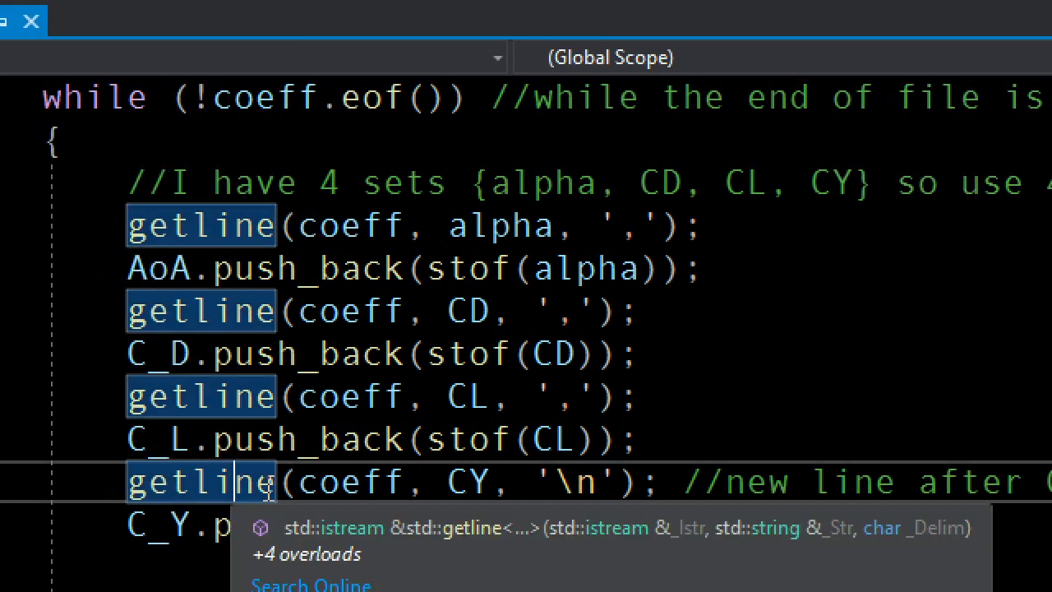
{"action": "scroll", "scroll_direction": "down", "scroll_amount": 3}
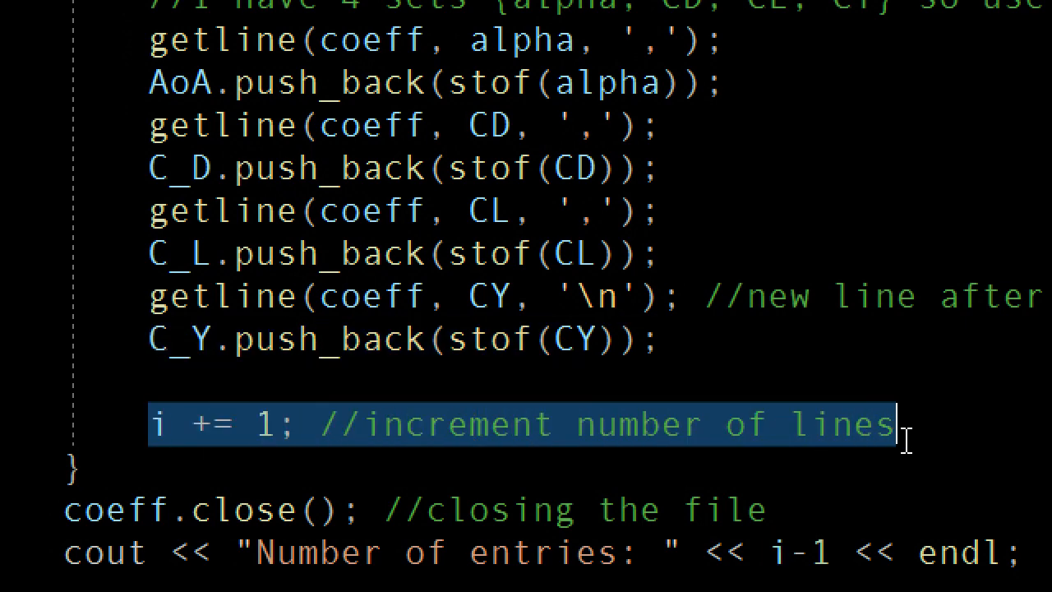
{"action": "scroll", "scroll_direction": "down", "scroll_amount": 3}
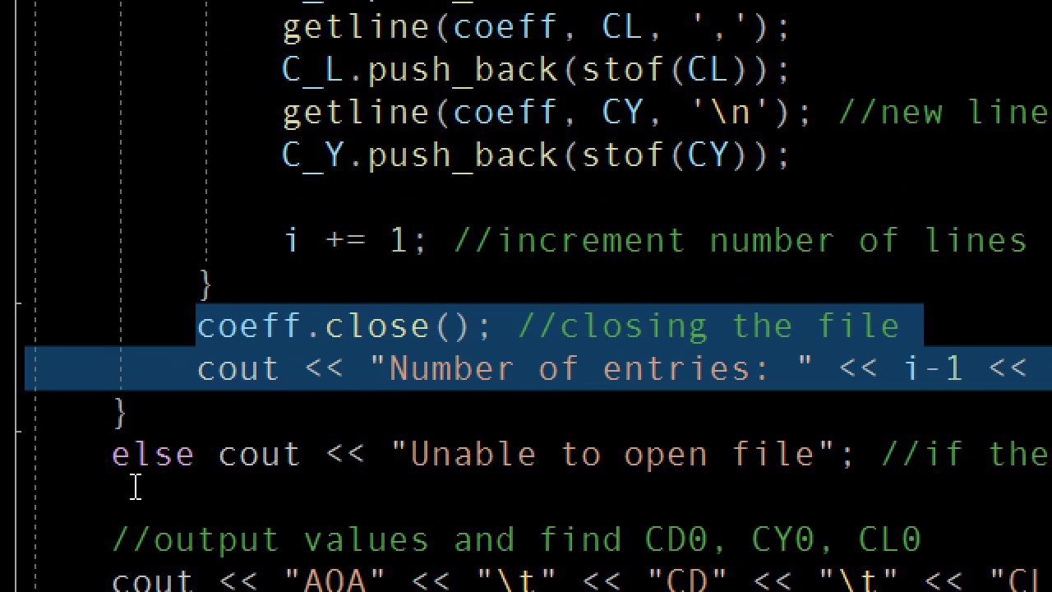
{"action": "scroll", "scroll_direction": "up", "scroll_amount": 3}
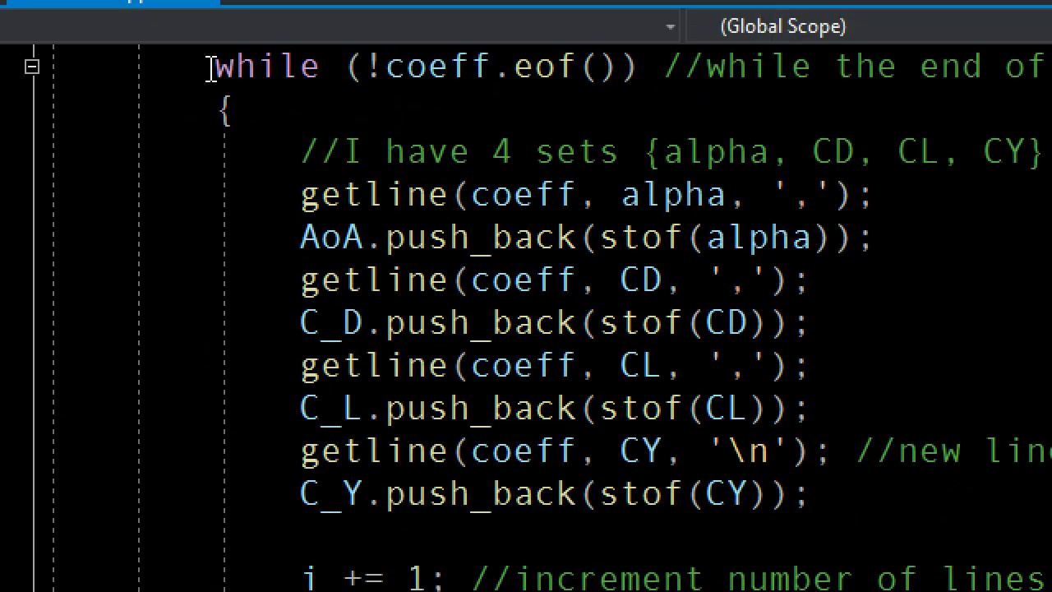
{"action": "scroll", "scroll_direction": "up", "scroll_amount": 3}
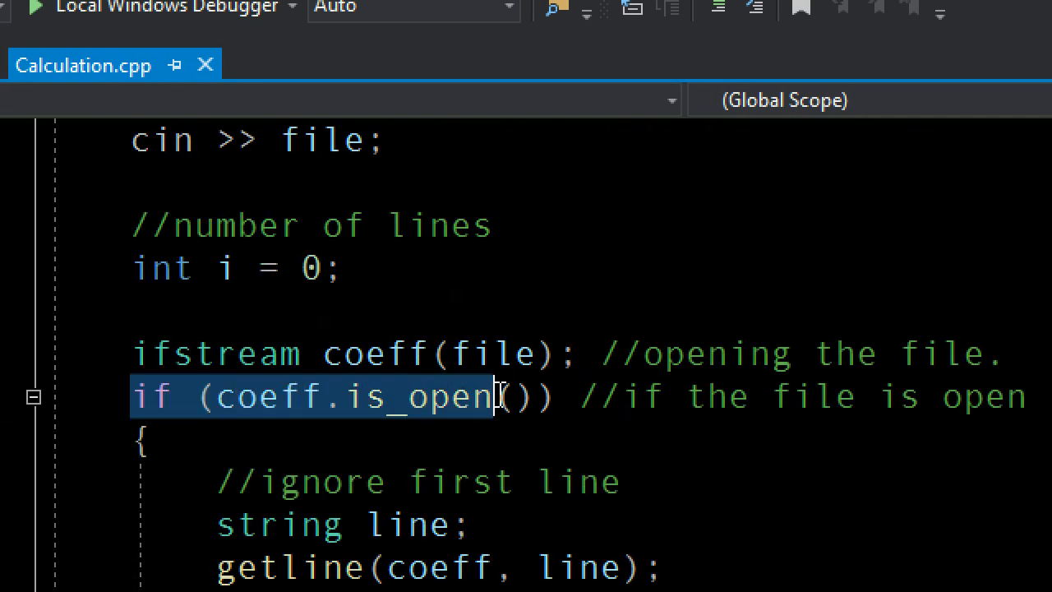
{"action": "scroll", "scroll_direction": "down", "scroll_amount": 3}
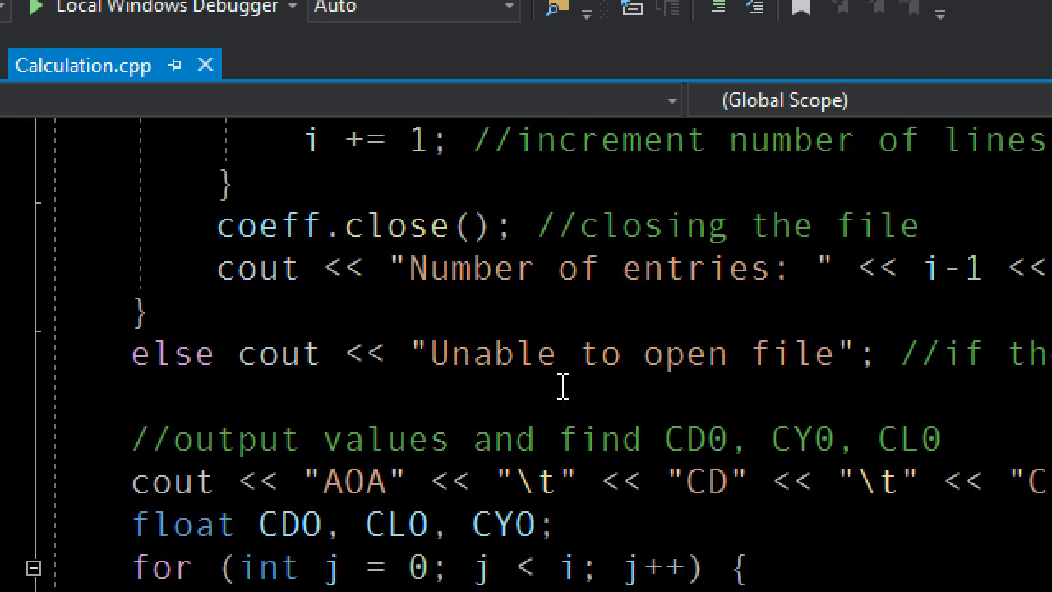
{"action": "scroll", "scroll_direction": "down", "scroll_amount": 3}
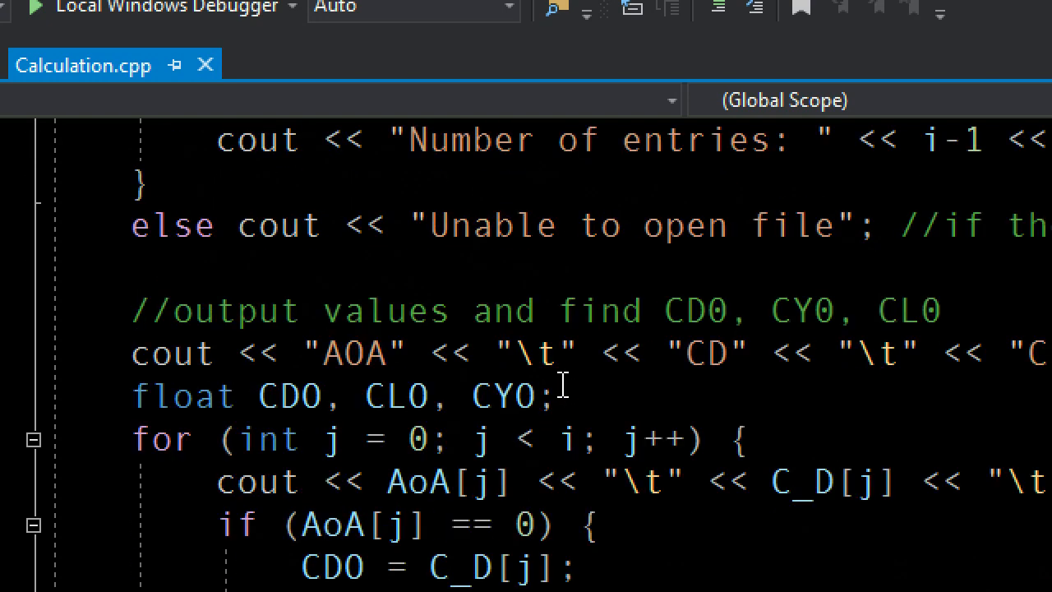
{"action": "scroll", "scroll_direction": "up", "scroll_amount": 3}
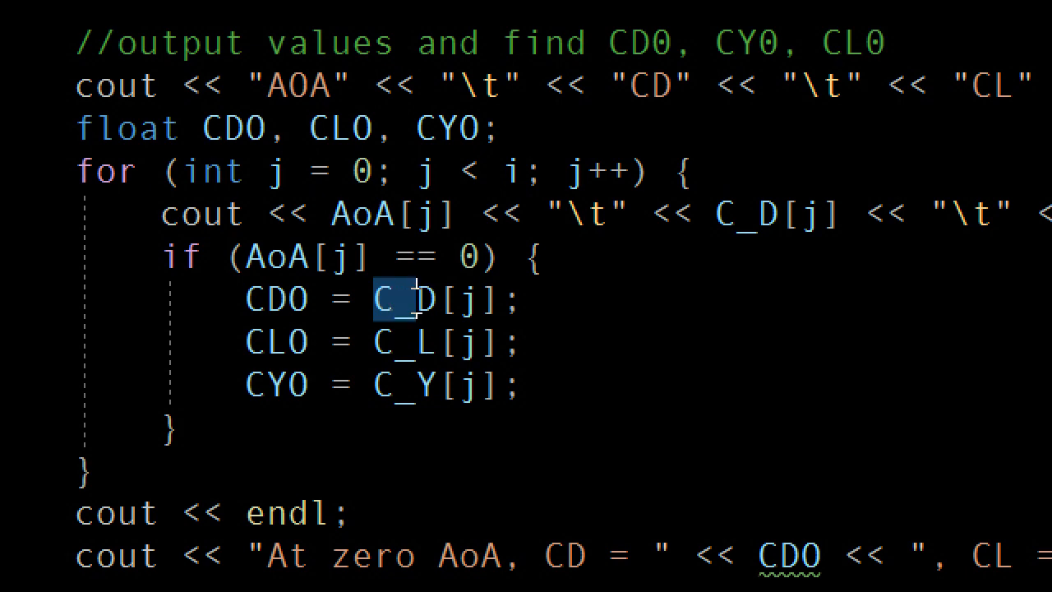
{"action": "left_click", "coordinate": [403, 340]}
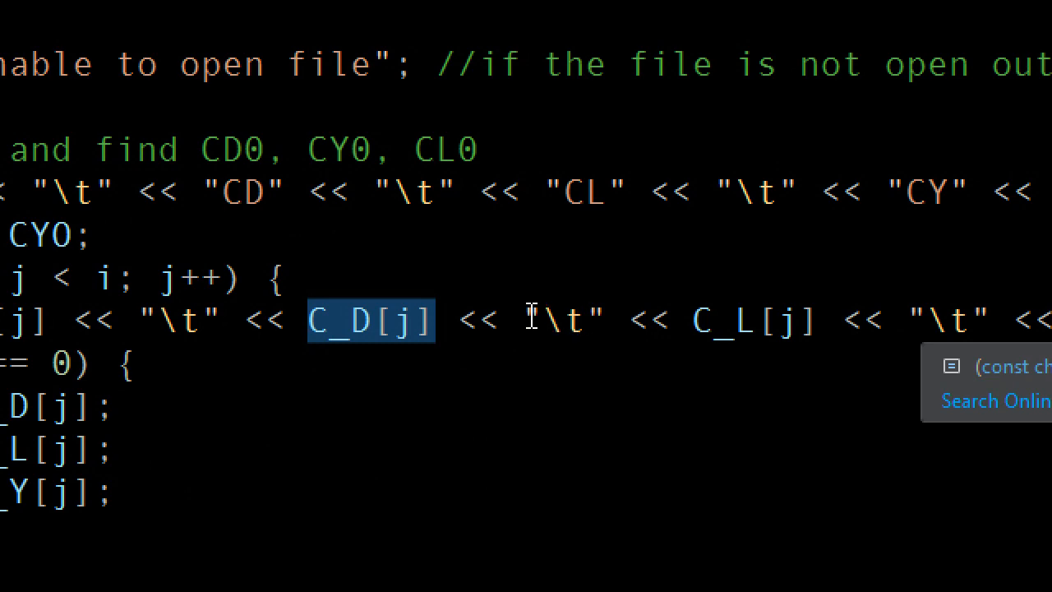
{"action": "double_click", "coordinate": [723, 320]}
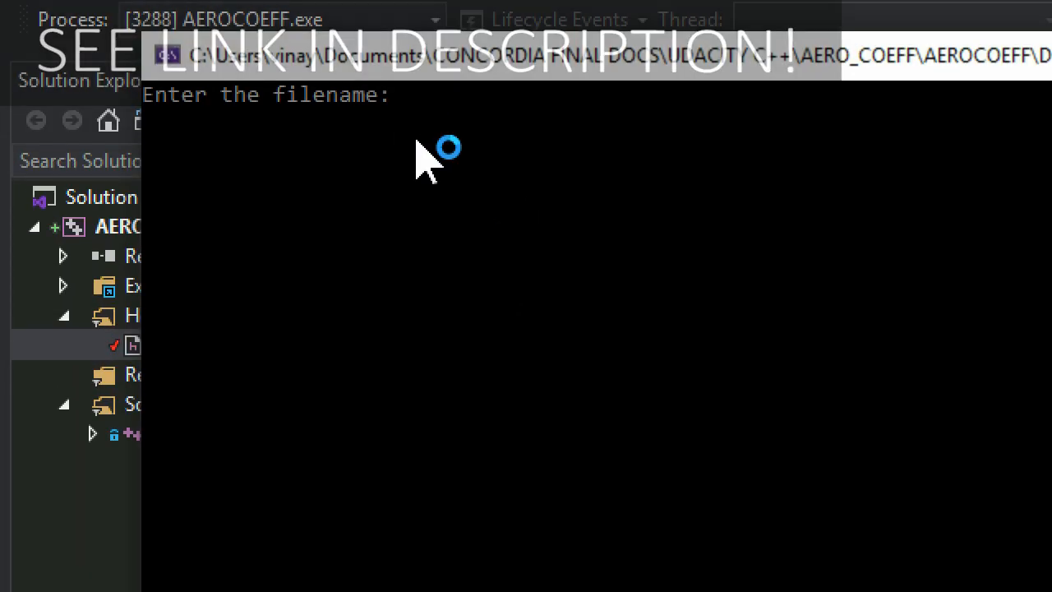
Load coefficients.txt to print the ten-entry AoA, CD, CL, CY table.
{"action": "type", "text": "coefficient"}
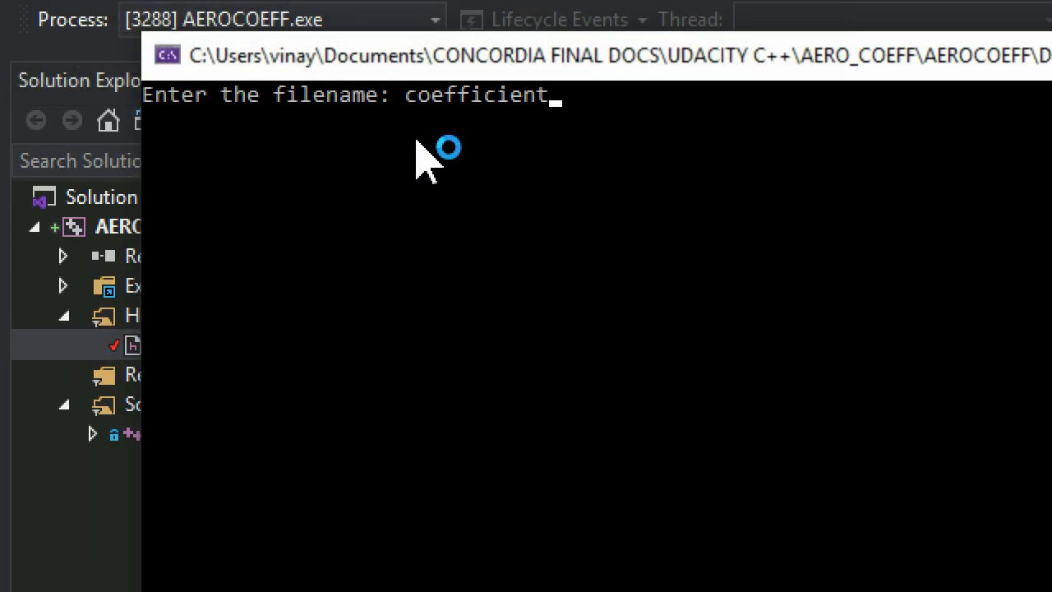
{"action": "key", "text": "Return"}
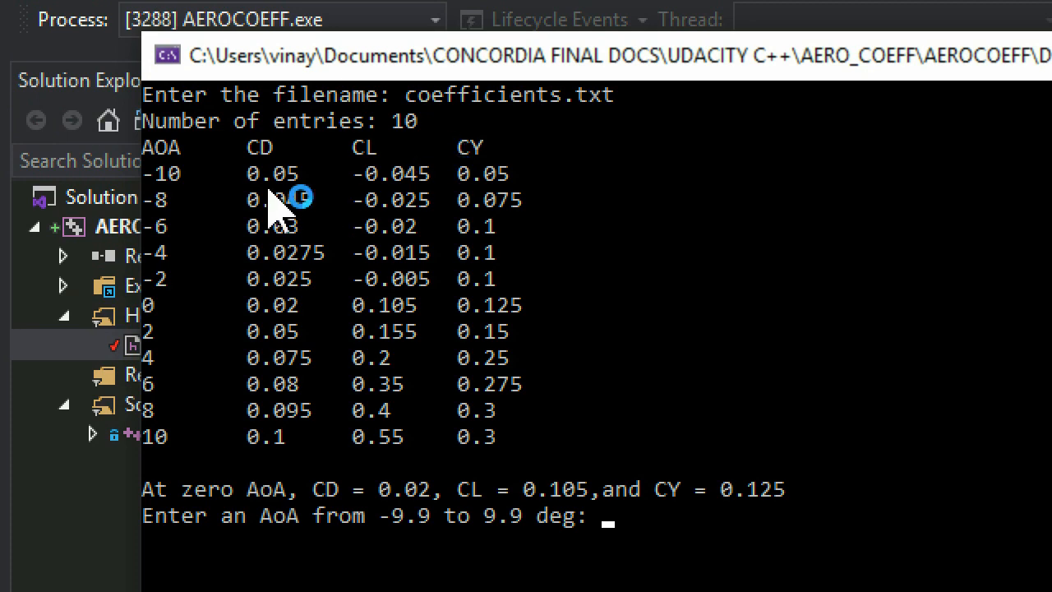
{"action": "mouse_move", "coordinate": [275, 460]}
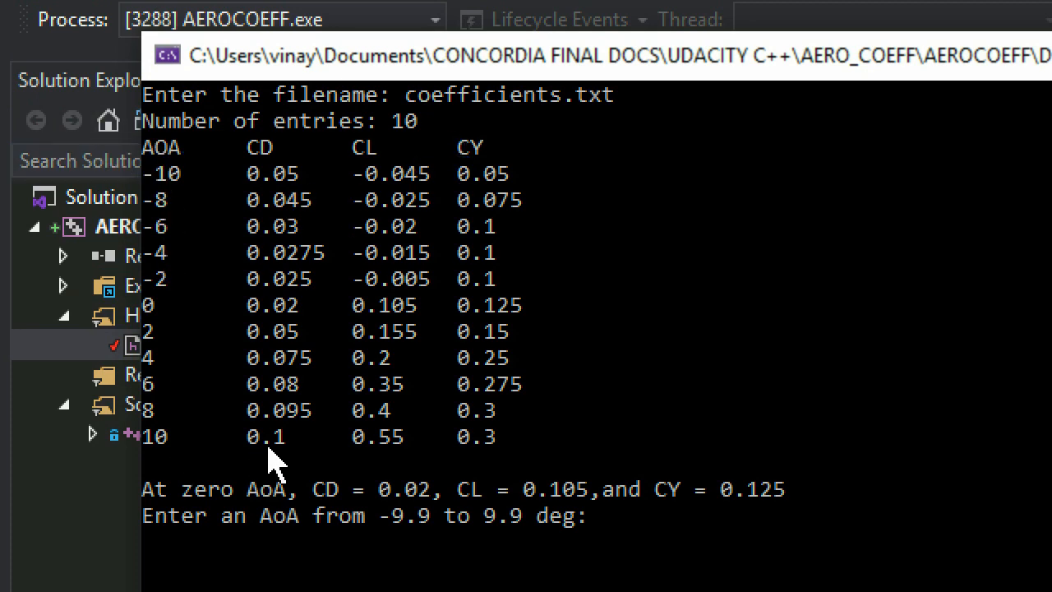